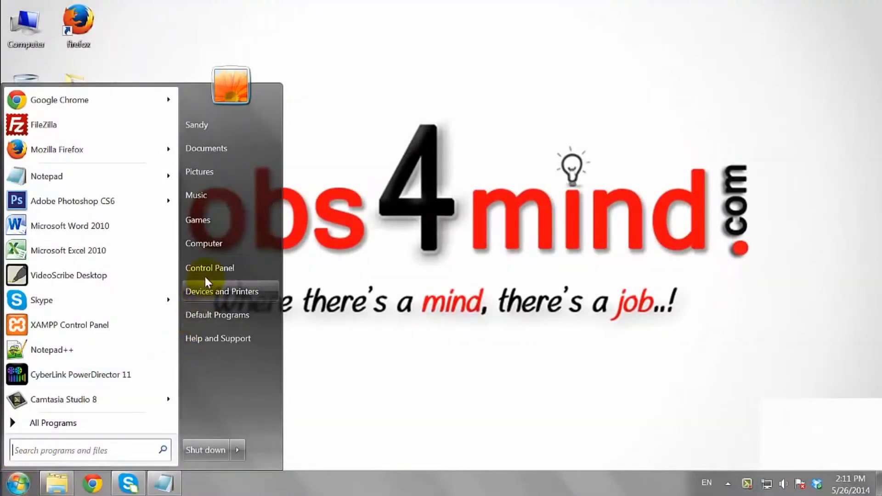
# Step: Launch System Configuration from Control Panel's System and Security > Administrative Tools
pyautogui.click(210, 268)
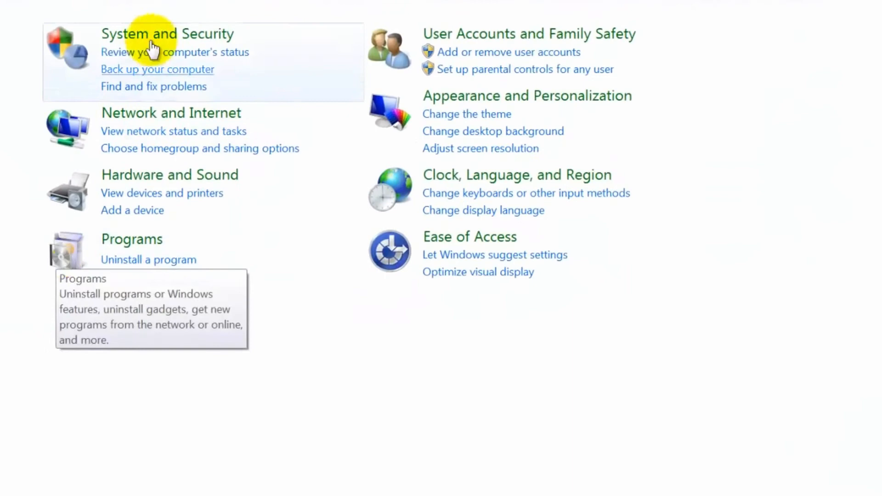
pyautogui.moveTo(169, 33)
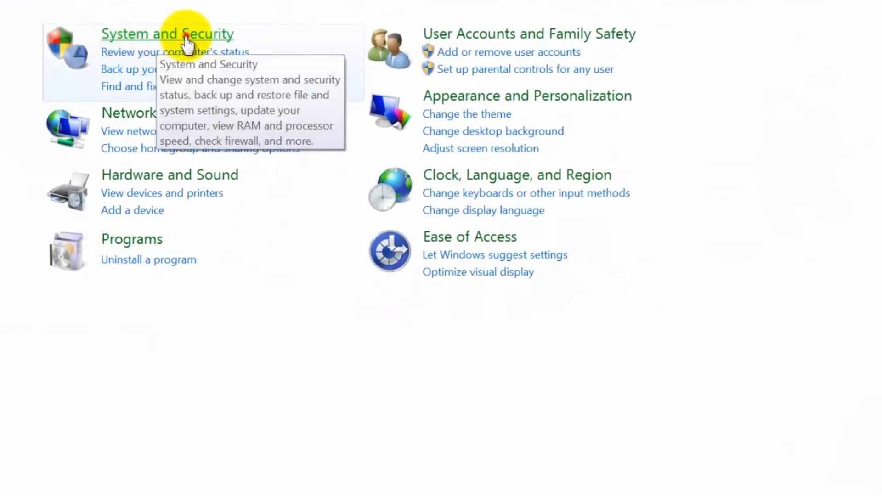
pyautogui.click(167, 33)
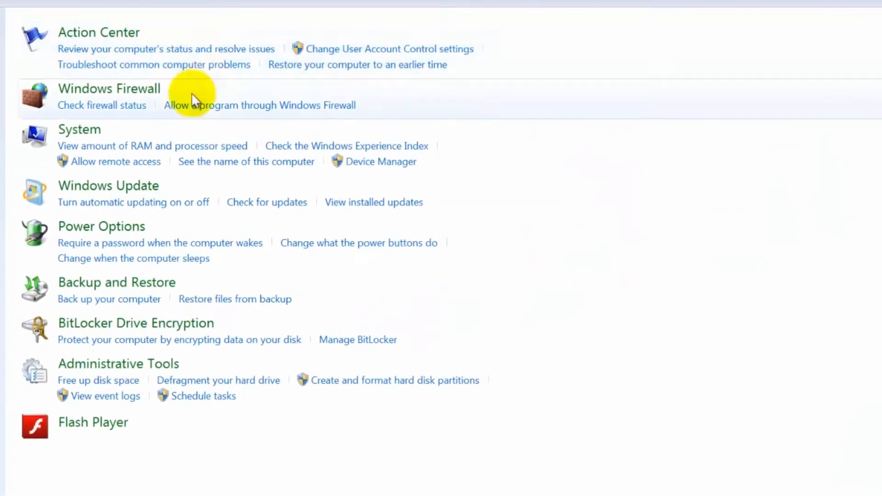
pyautogui.moveTo(101, 368)
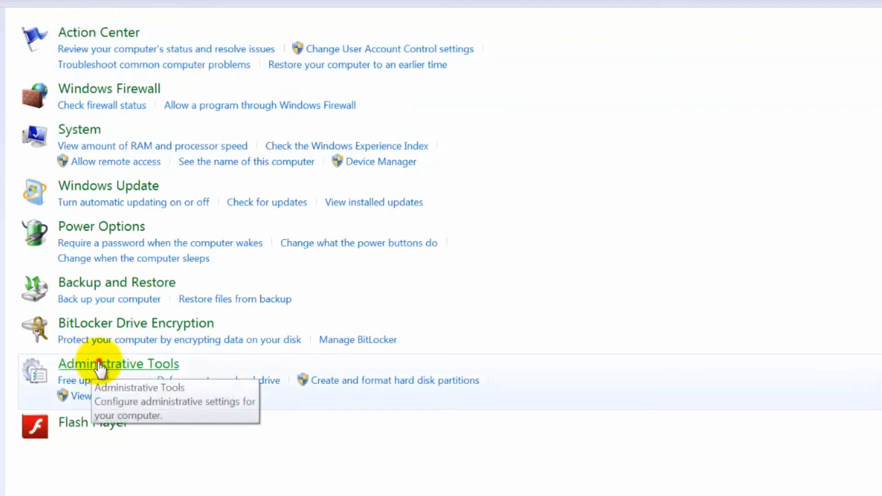
pyautogui.click(118, 363)
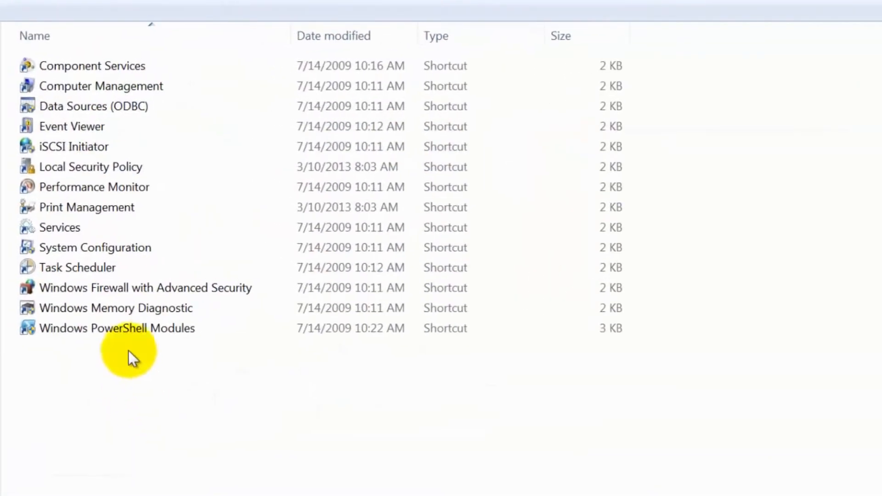
pyautogui.moveTo(96, 247)
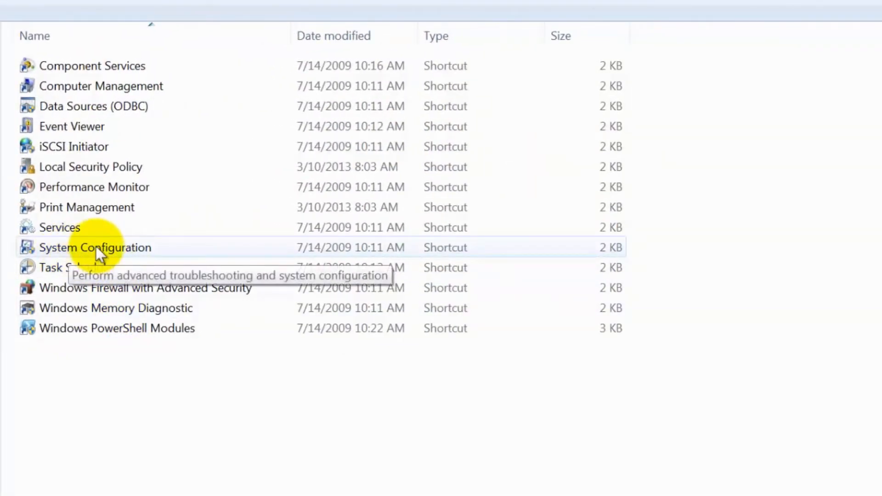
pyautogui.doubleClick(95, 248)
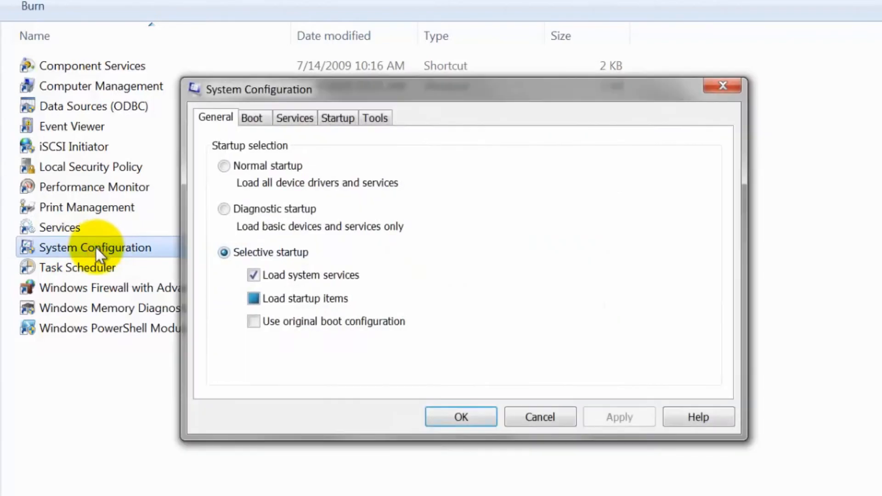
# Step: Apply the Boot tab changes, exit without restarting, and close Administrative Tools
pyautogui.click(251, 118)
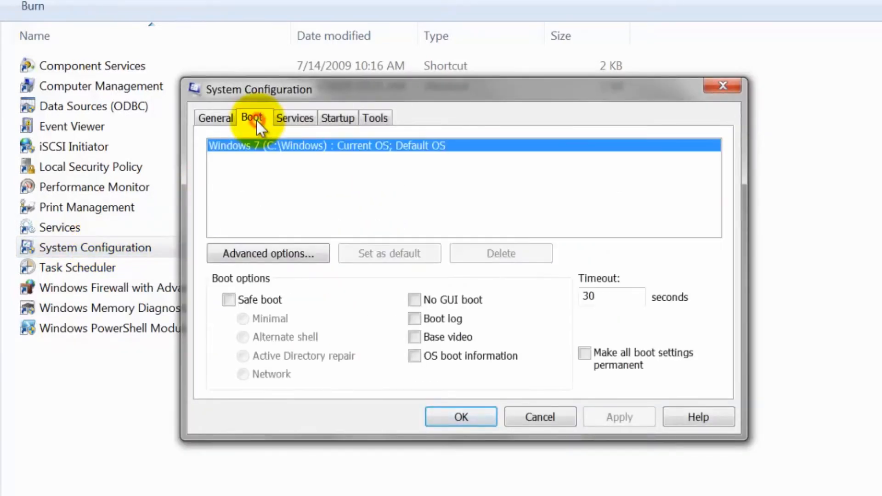
pyautogui.moveTo(298, 151)
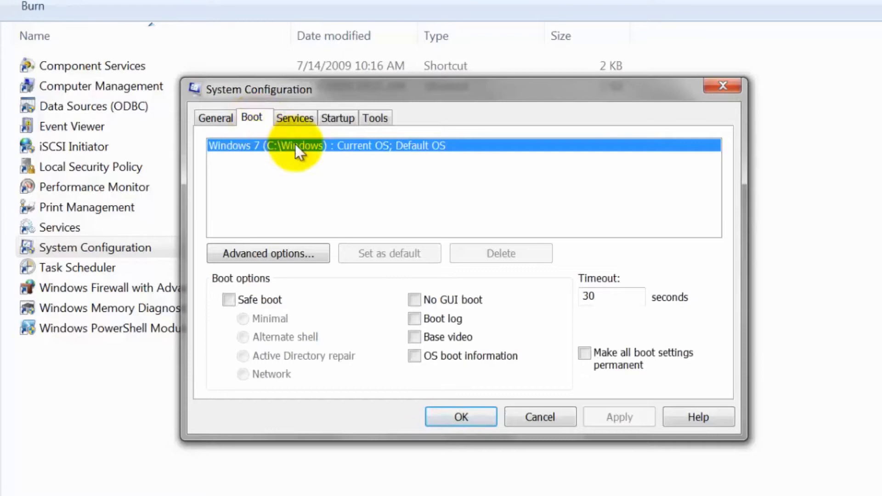
pyautogui.moveTo(388, 253)
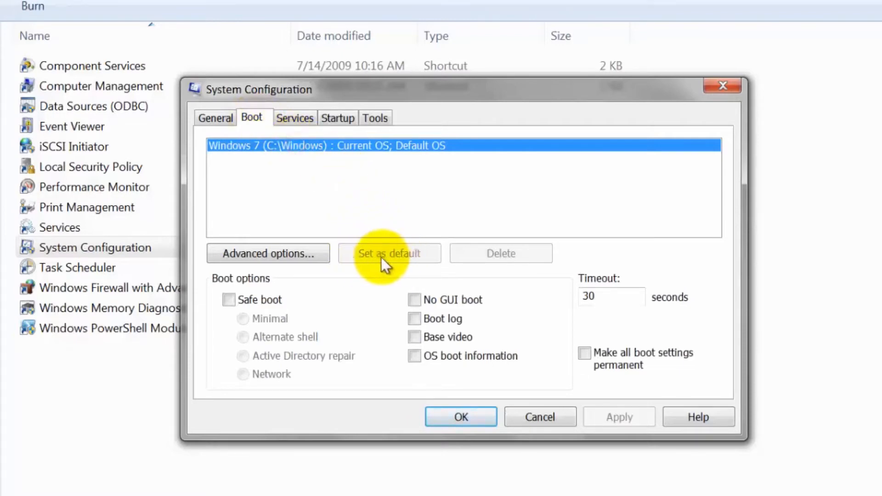
pyautogui.moveTo(394, 265)
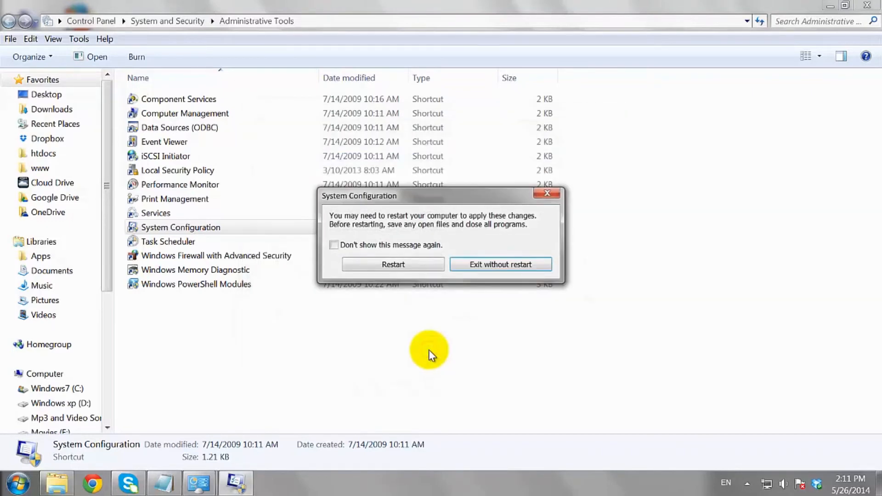
pyautogui.click(499, 264)
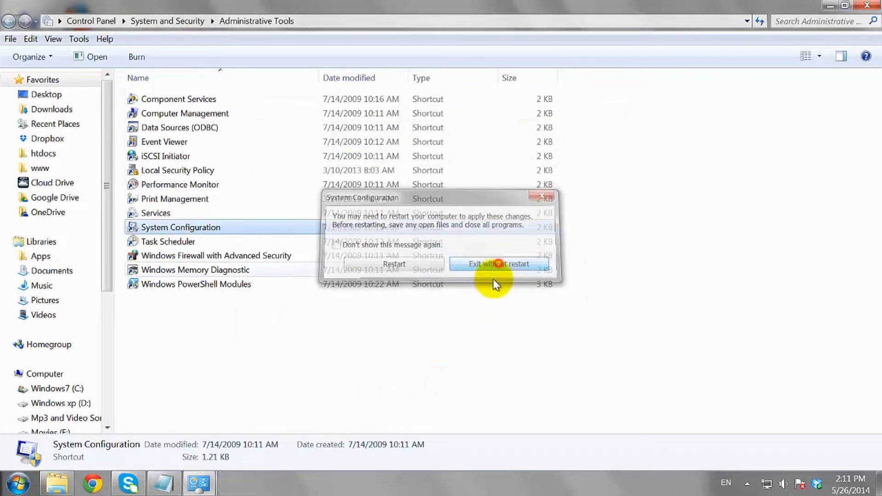
pyautogui.click(498, 264)
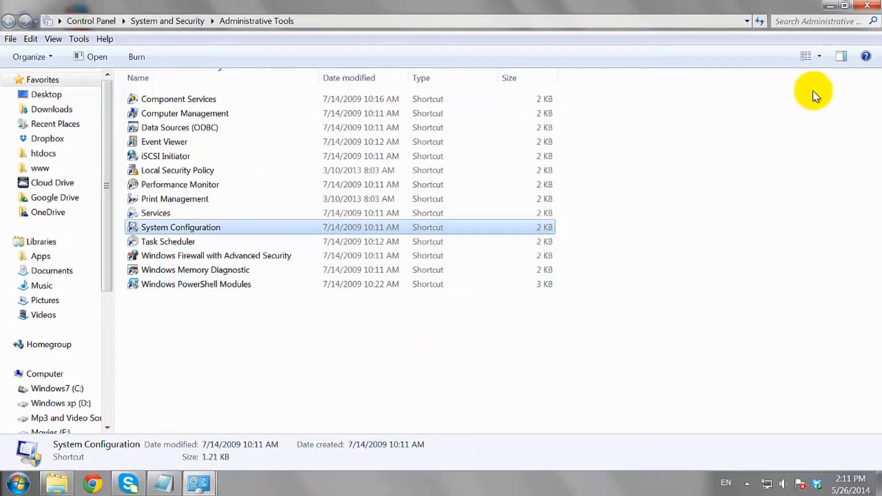
pyautogui.click(13, 20)
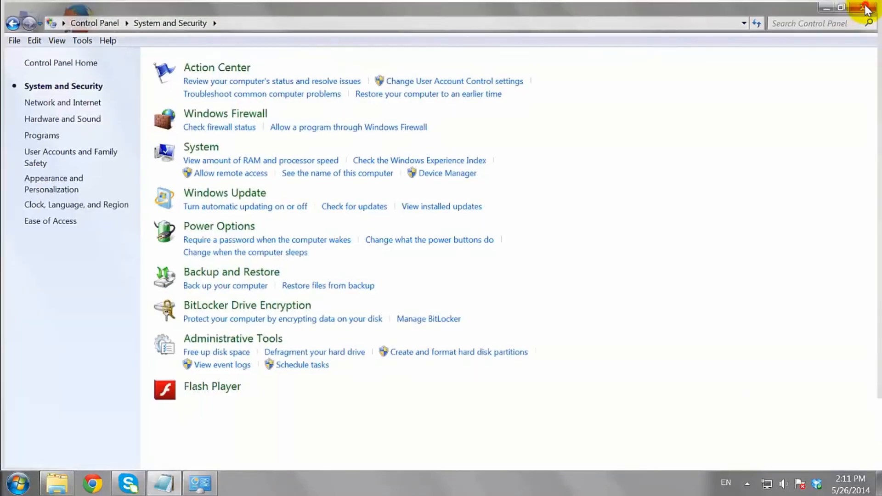
# Step: Close the Control Panel window to return to the empty desktop
pyautogui.click(867, 7)
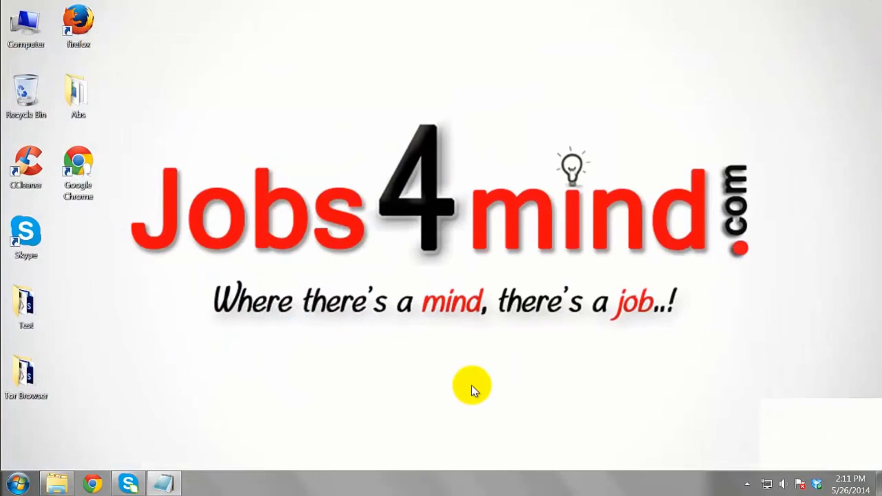
pyautogui.moveTo(446, 412)
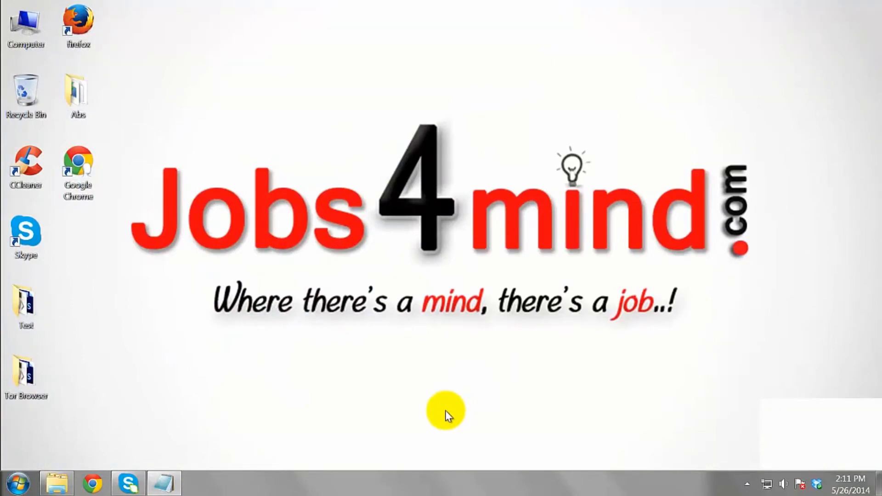